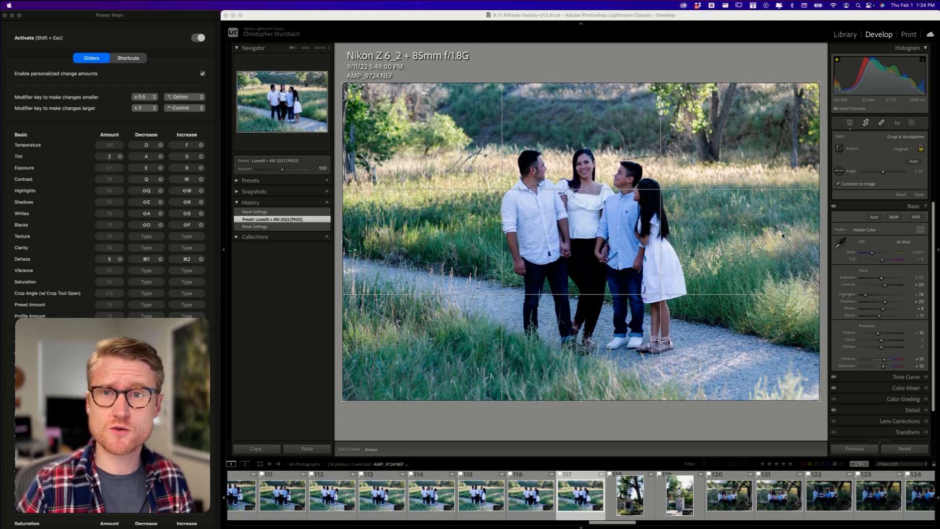
{"action": "mouse_move", "coordinate": [116, 119]}
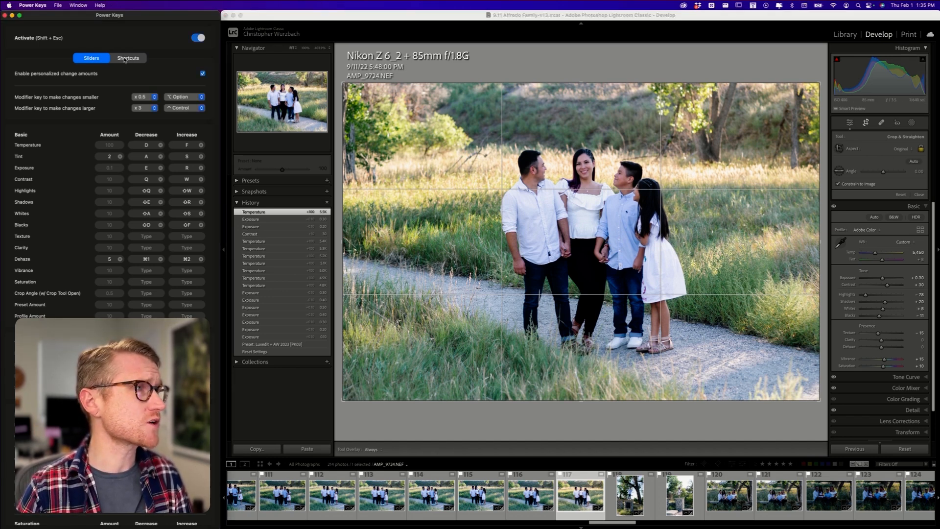
Show the Power Keys list of editing command shortcuts for Lightroom Classic
{"action": "left_click", "coordinate": [127, 58]}
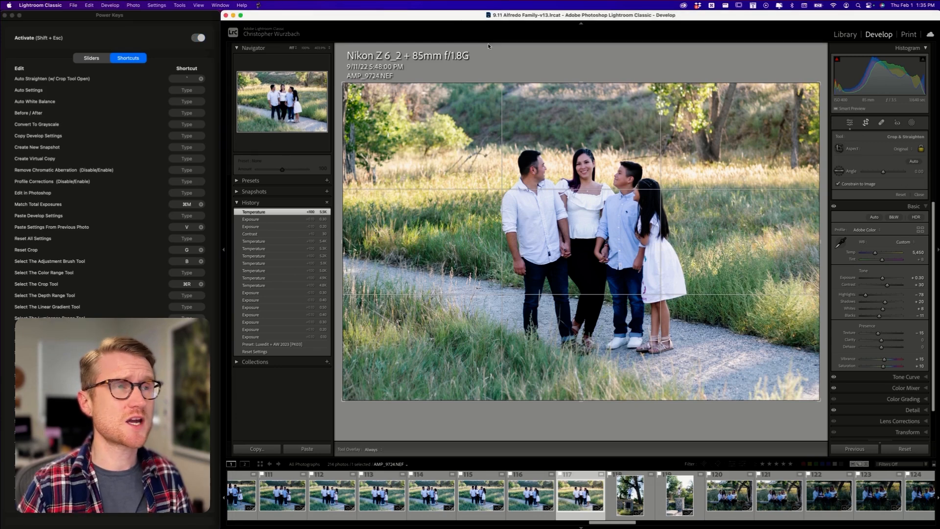
{"action": "mouse_move", "coordinate": [528, 94]}
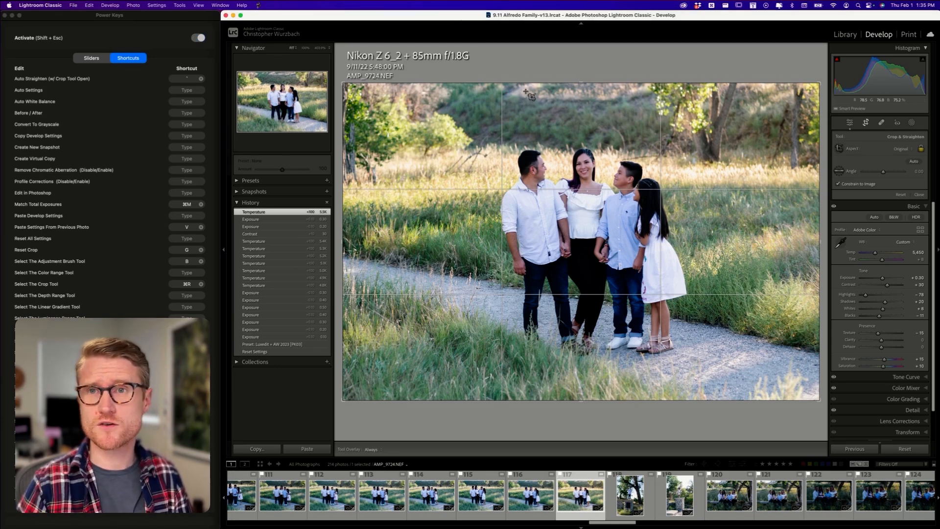